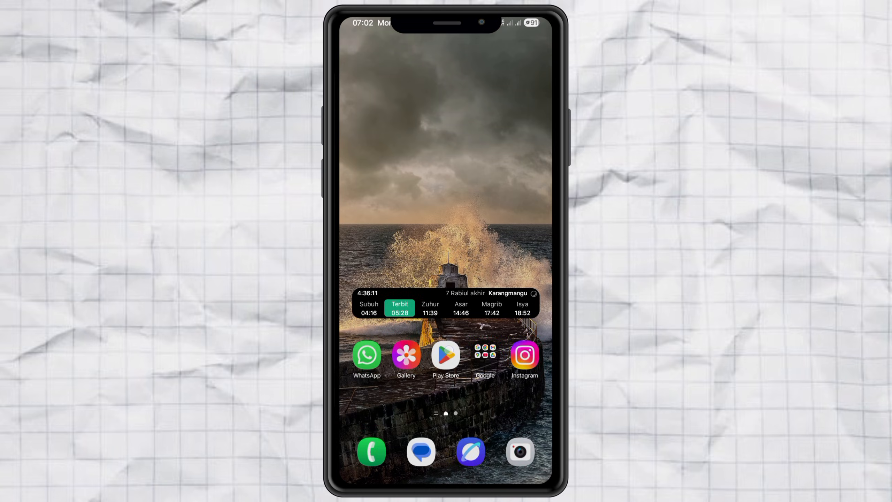
Open the Play Store from the home screen to search for 'fine'
left_click(444, 355)
type("fine")
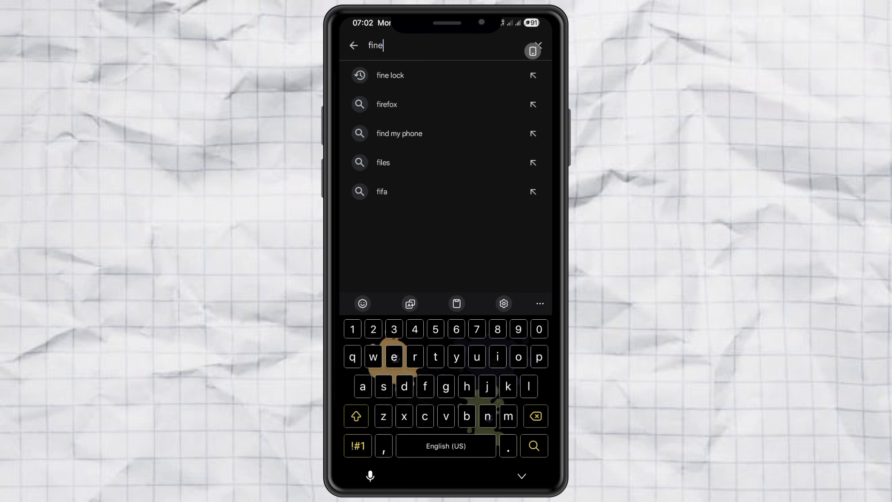
Pick the 'fine lock' suggestion, open the Fine Lock listing and launch the app
left_click(390, 75)
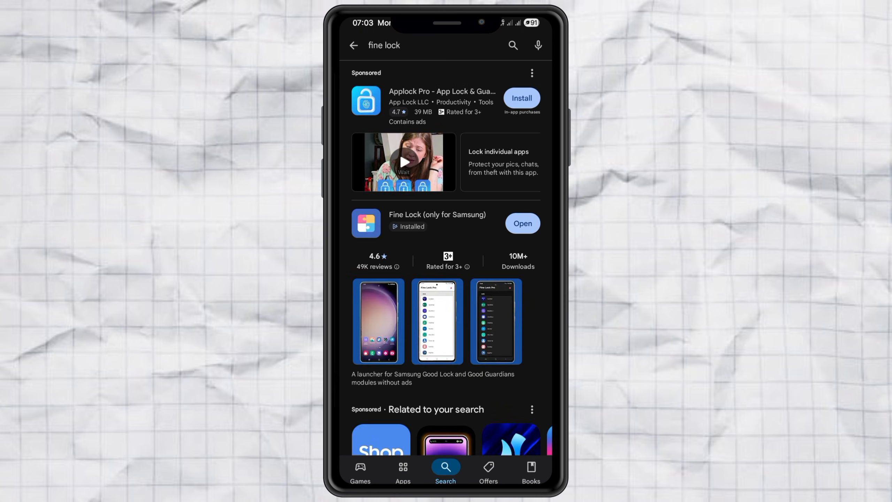
left_click(437, 222)
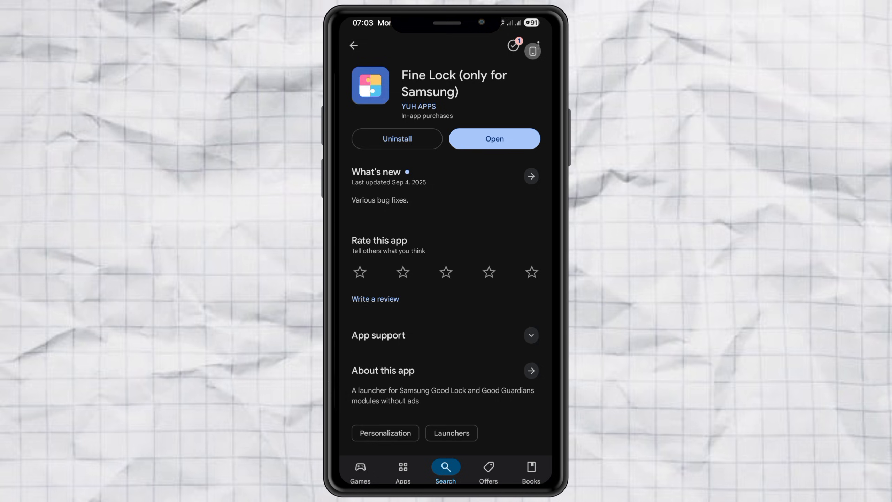
left_click(494, 139)
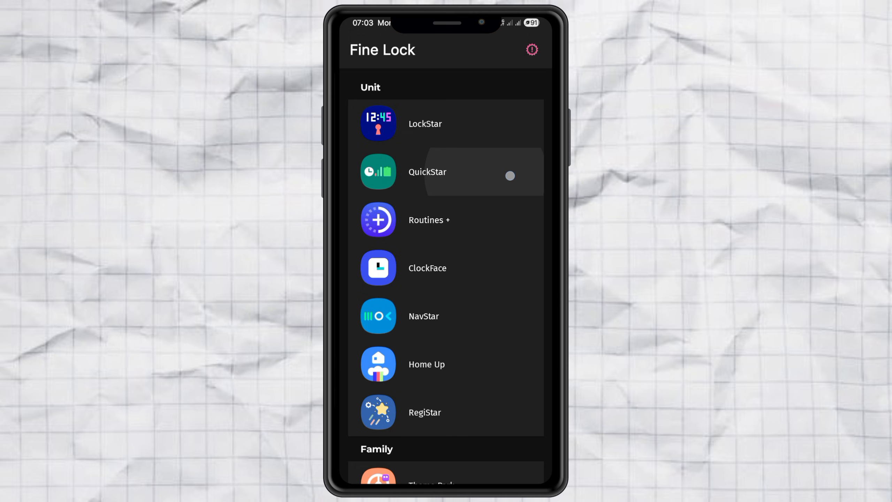
Open QuickStar and switch off the stock Battery Icon indicator
left_click(427, 171)
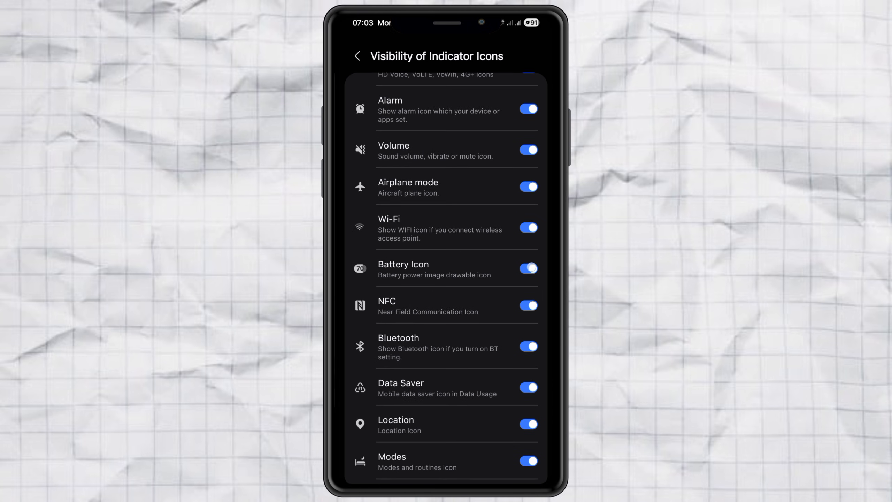
left_click(527, 268)
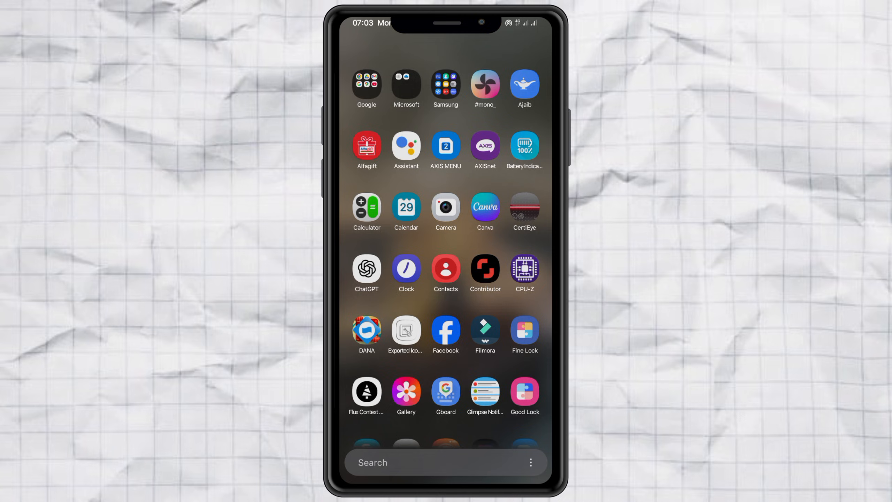
Launch Battery Indicators, grant System Overlay Permission, and show the Battery Text tab
left_click(523, 147)
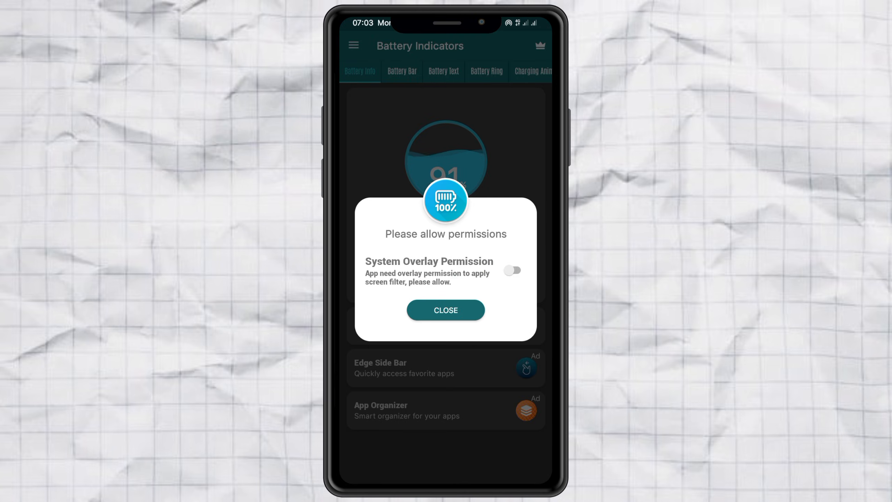
left_click(513, 270)
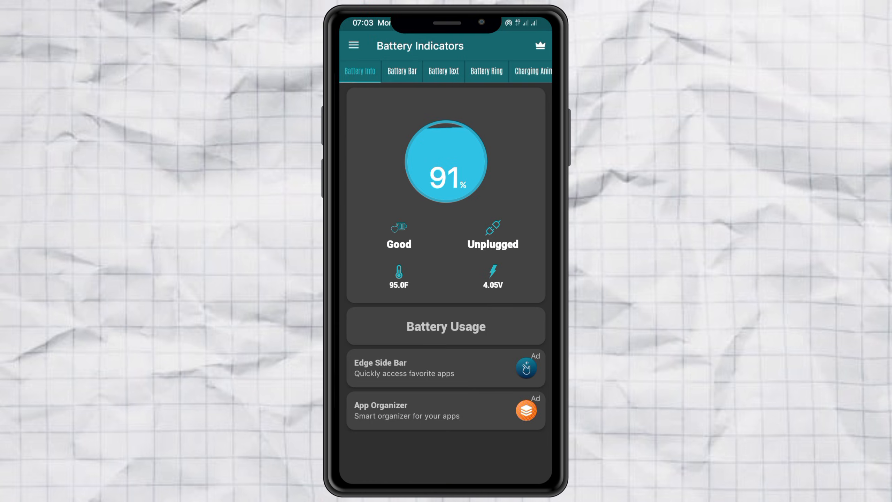
left_click(444, 71)
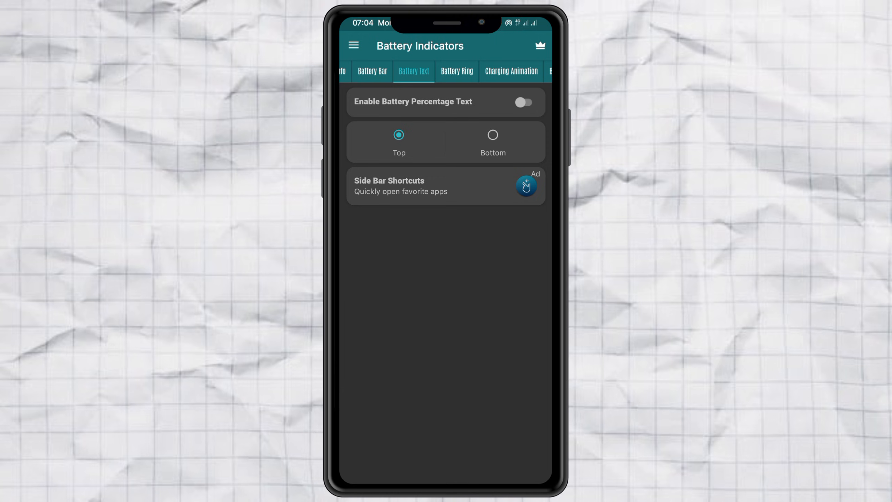
Enable battery percentage text at size 14, positioned at X 486 and Y 13
left_click(523, 103)
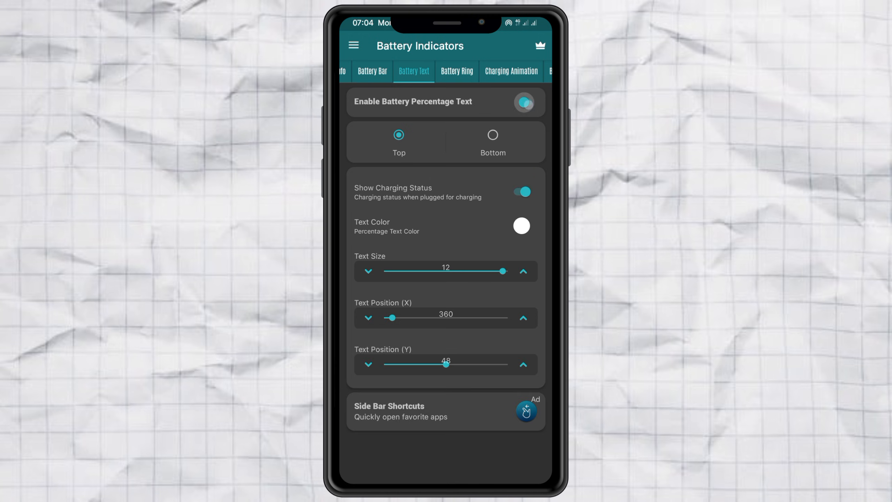
left_click(524, 103)
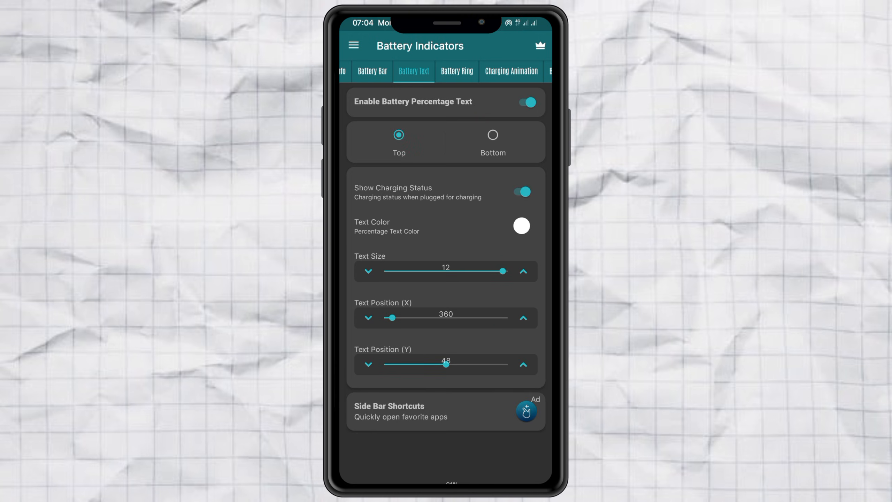
left_click_drag(392, 318, 478, 317)
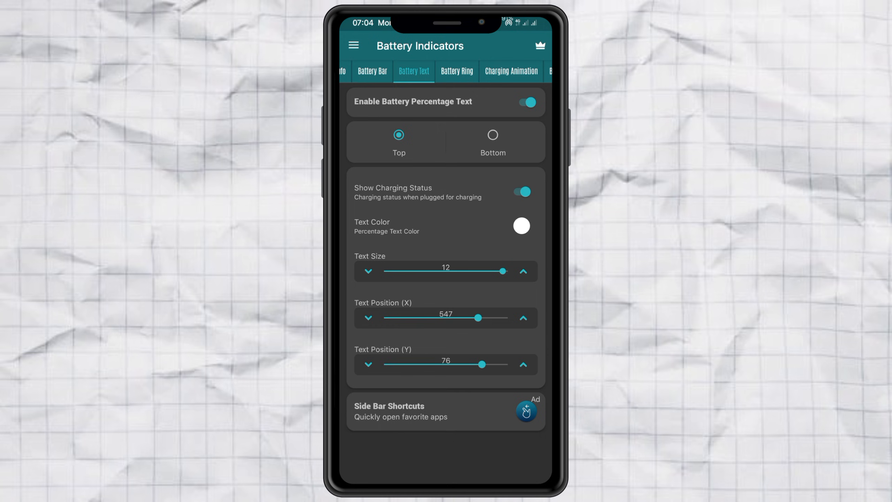
left_click_drag(497, 364, 471, 364)
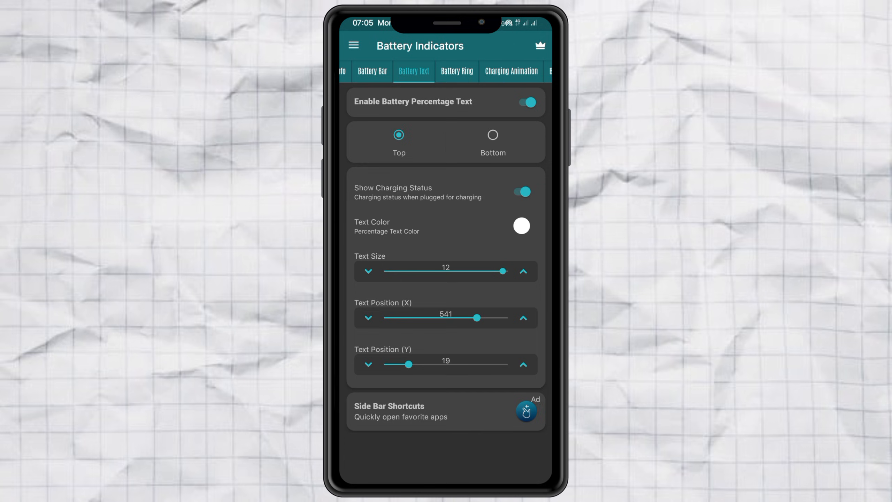
left_click_drag(477, 317, 472, 318)
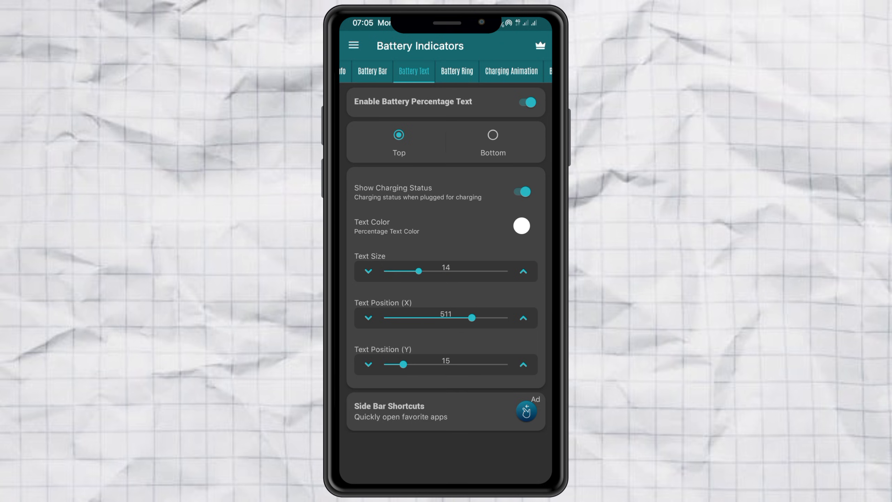
left_click_drag(472, 317, 455, 317)
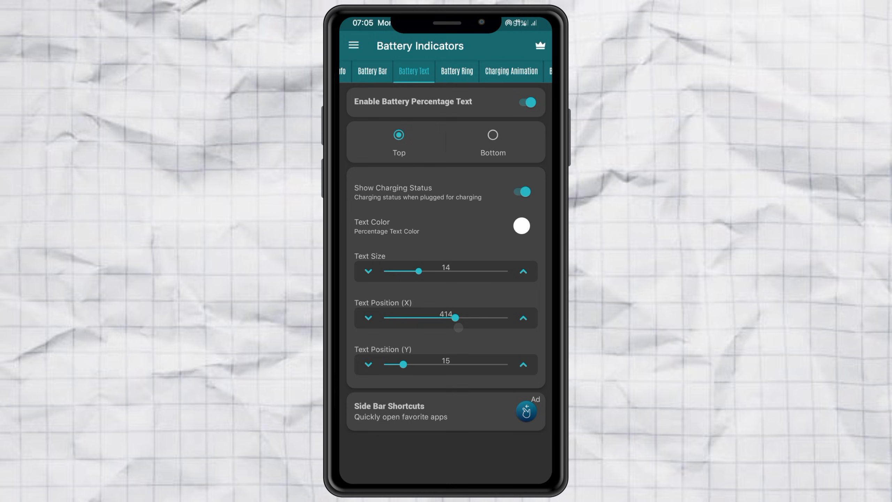
left_click_drag(455, 318, 468, 317)
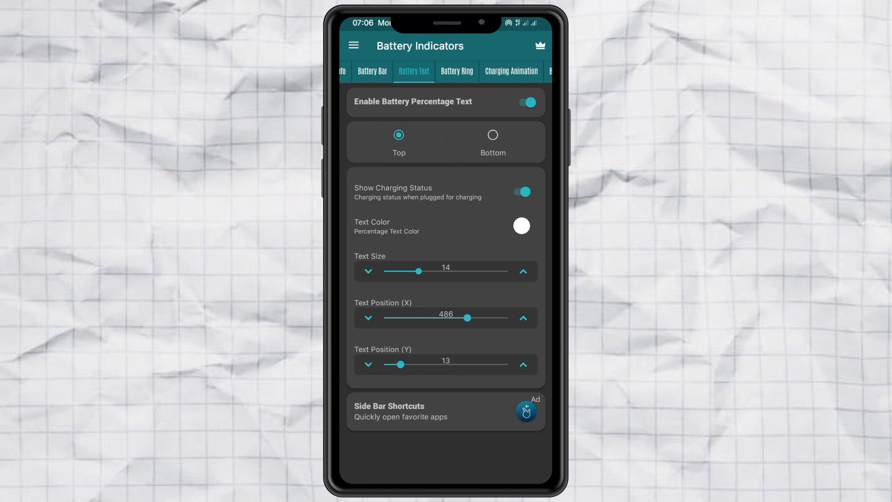
left_click(419, 72)
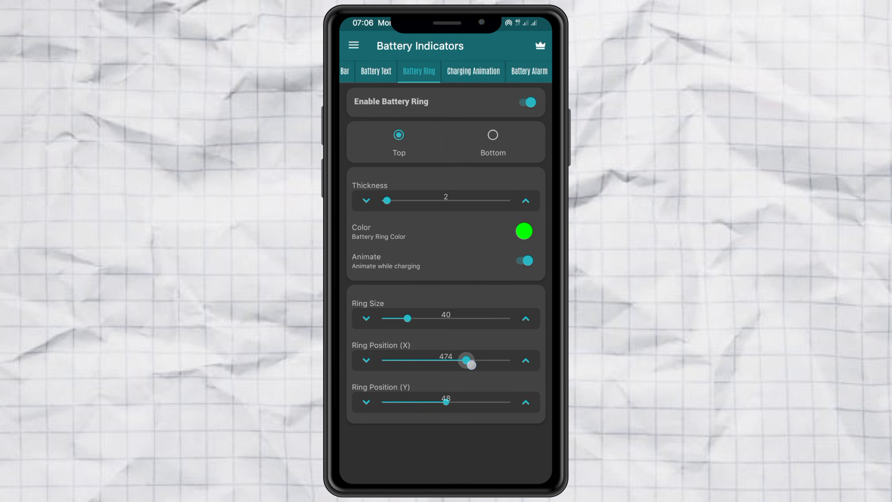
Resize the battery ring to 53 at X 481, Y 5, then return to Battery Info
left_click_drag(467, 360, 473, 360)
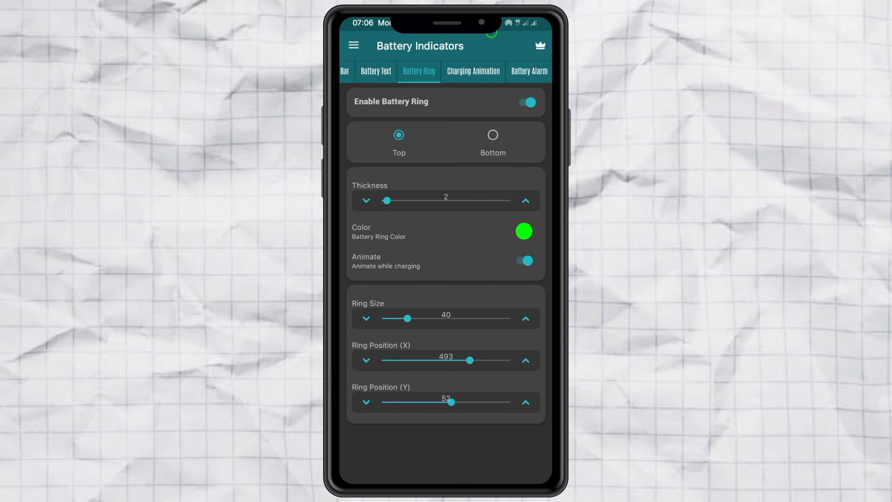
left_click_drag(451, 402, 422, 402)
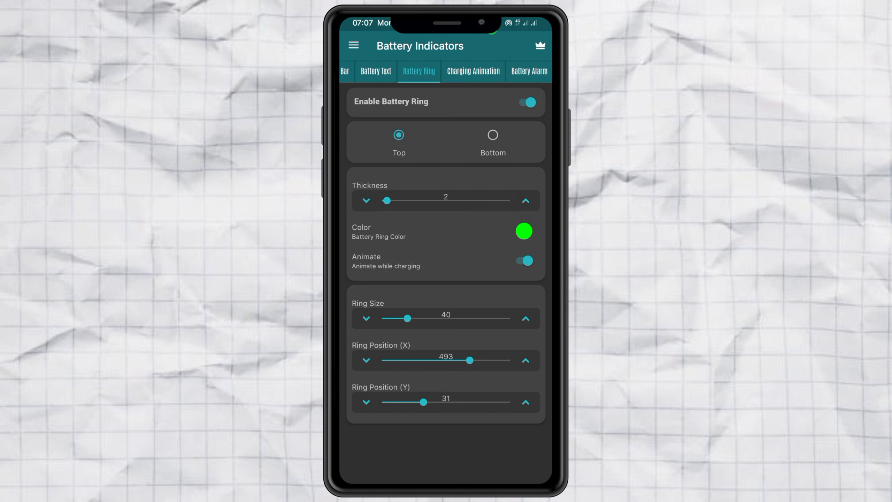
left_click_drag(423, 402, 398, 401)
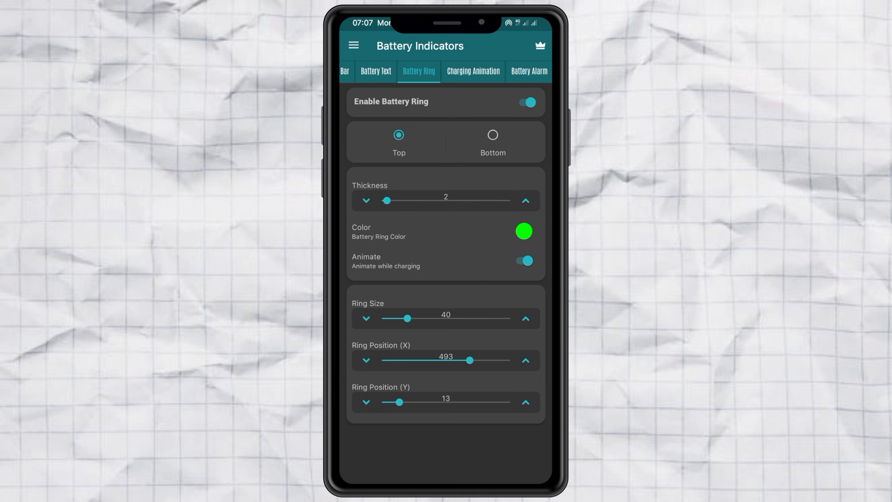
left_click(524, 318)
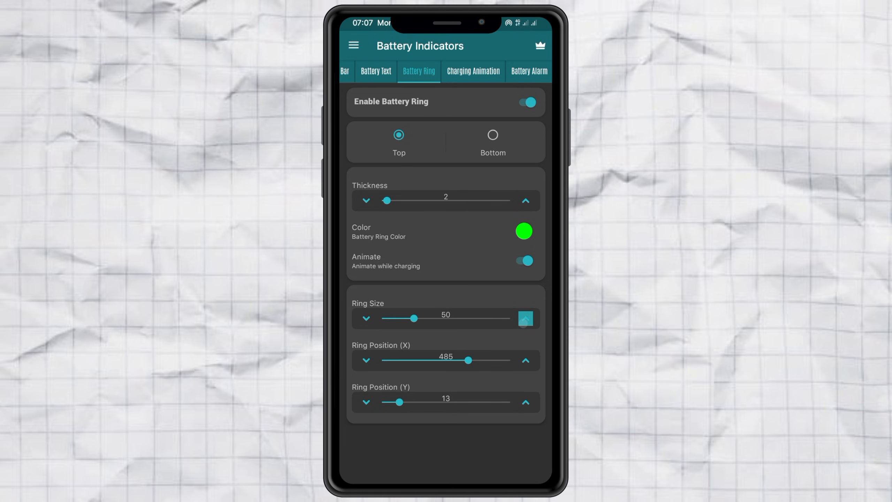
left_click(367, 402)
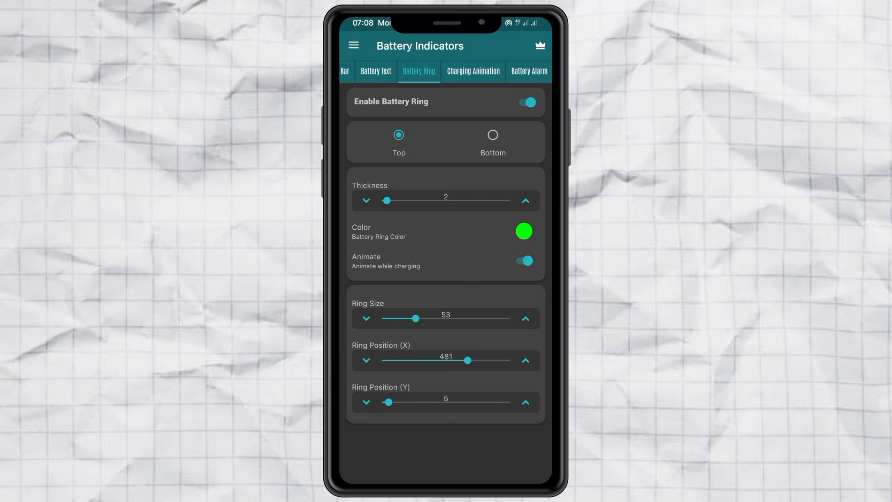
left_click(523, 230)
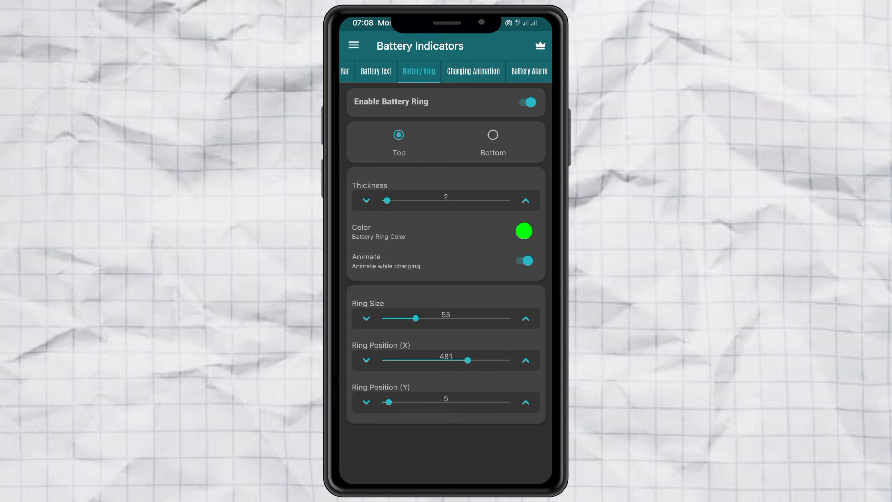
left_click(376, 71)
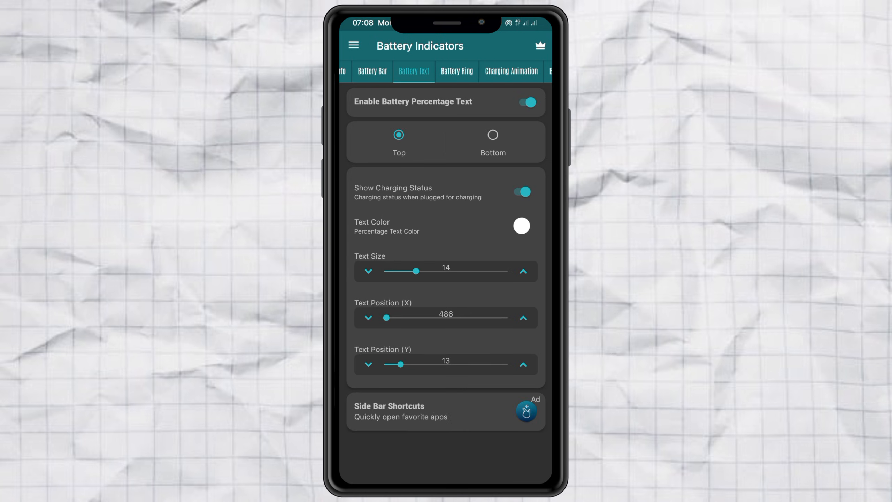
left_click(359, 71)
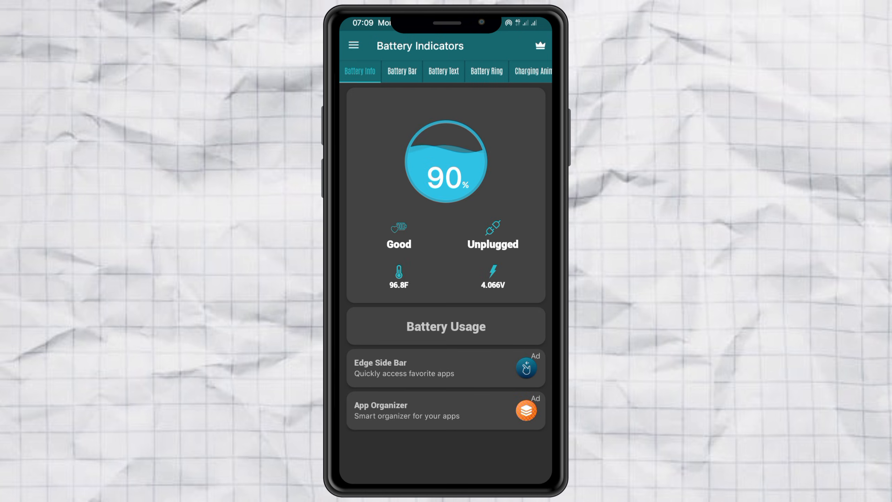